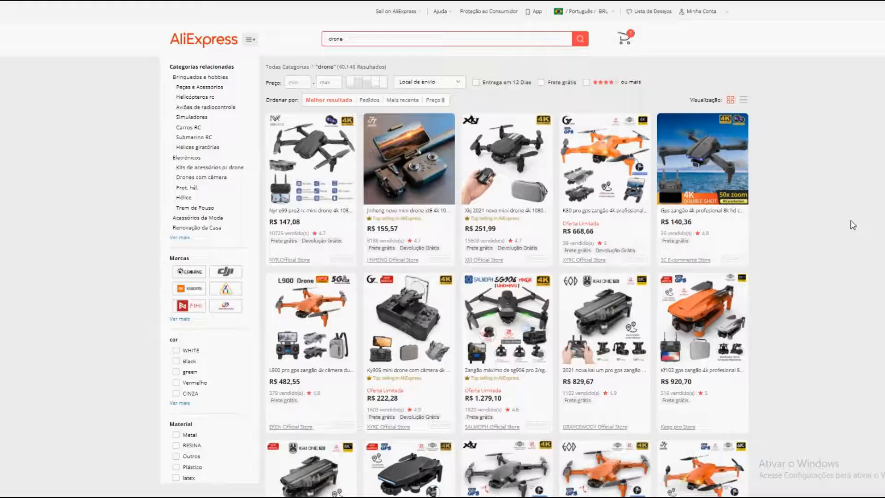
# - Scroll down through the drone search results
pyautogui.scroll(-3)
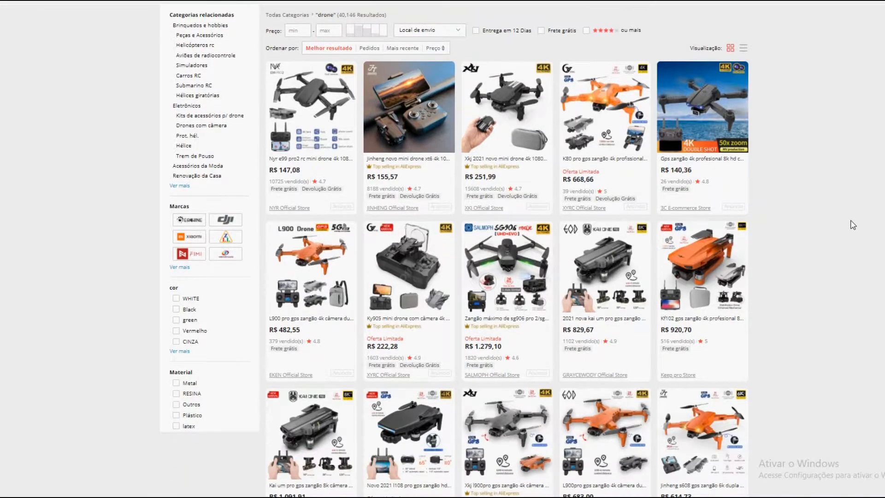
pyautogui.scroll(-3)
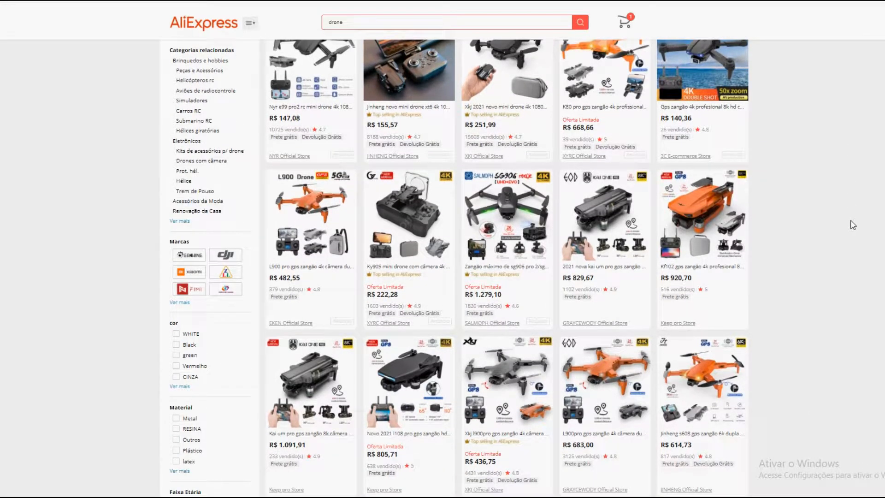
pyautogui.scroll(-3)
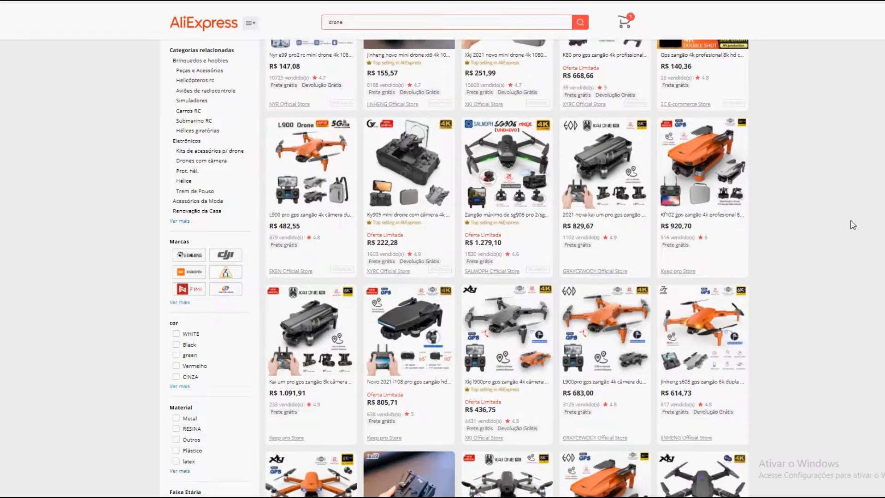
pyautogui.scroll(-3)
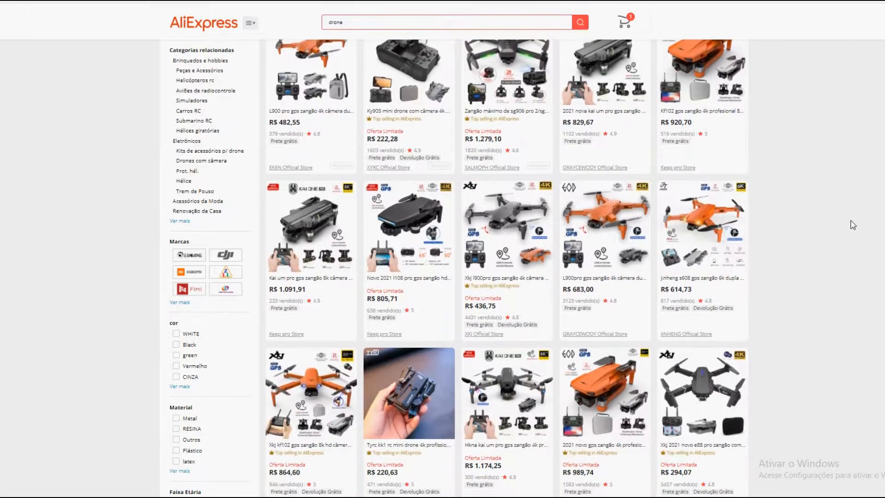
pyautogui.scroll(-3)
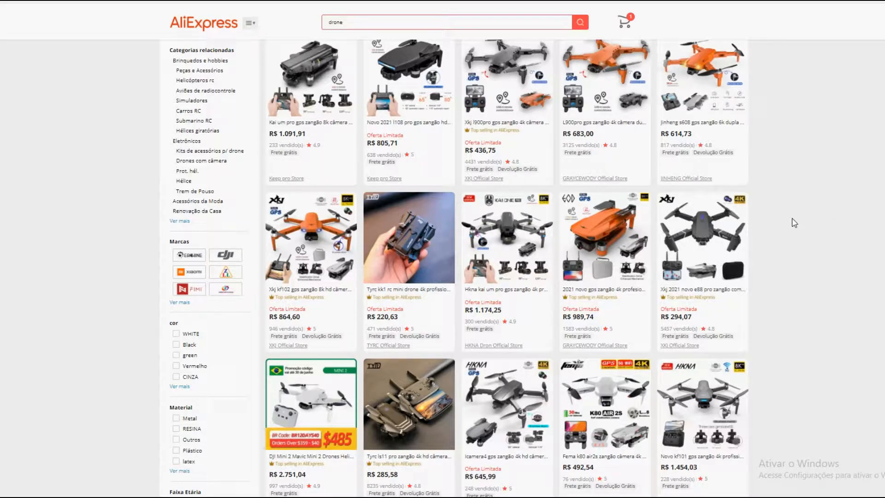
pyautogui.scroll(-3)
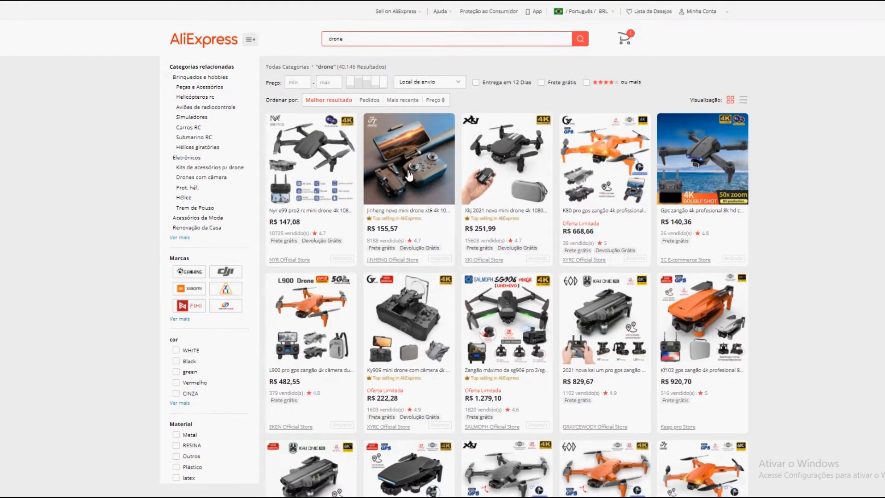
pyautogui.moveTo(500, 155)
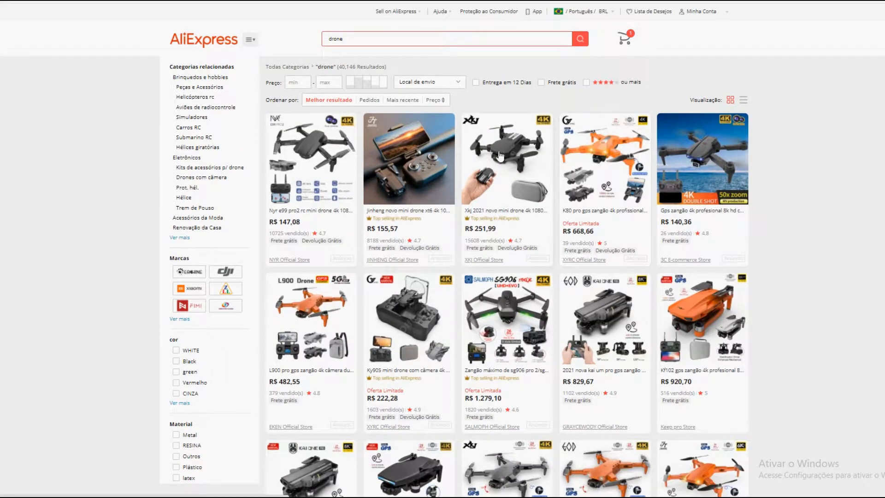
# - Open the Xkj 2021 mini drone listing and set shipping from China
pyautogui.click(505, 158)
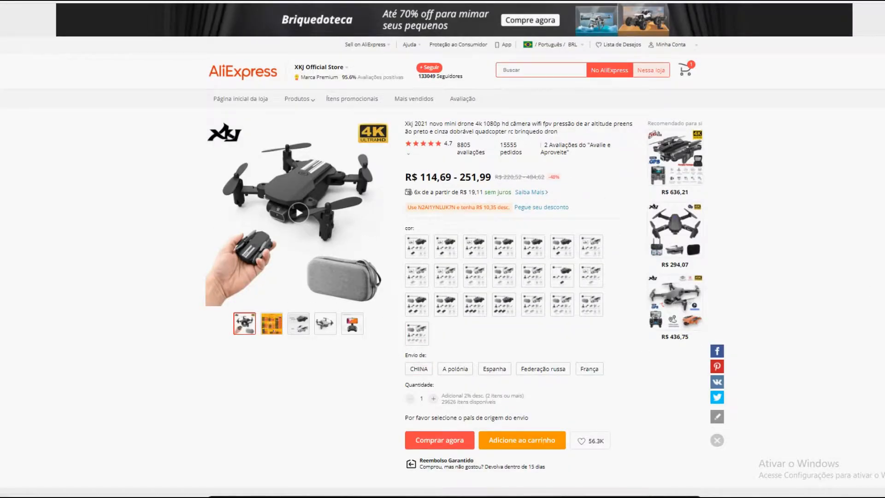
pyautogui.click(418, 368)
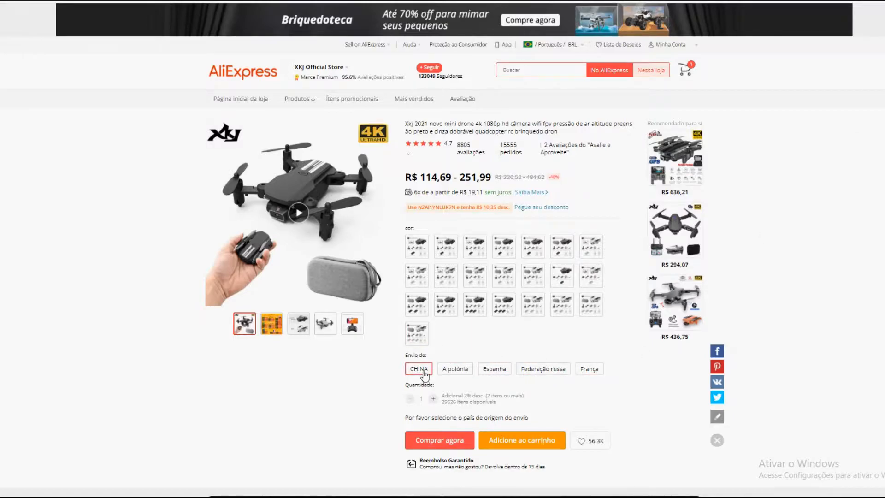
pyautogui.click(418, 368)
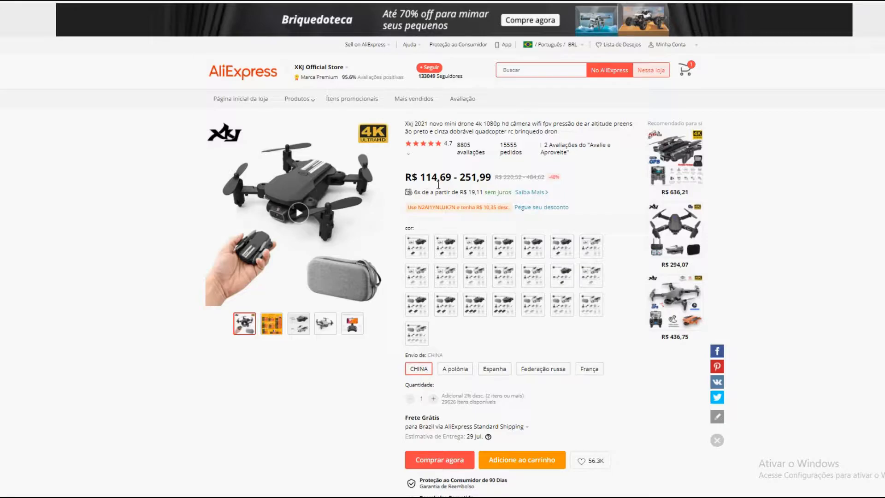
pyautogui.moveTo(468, 190)
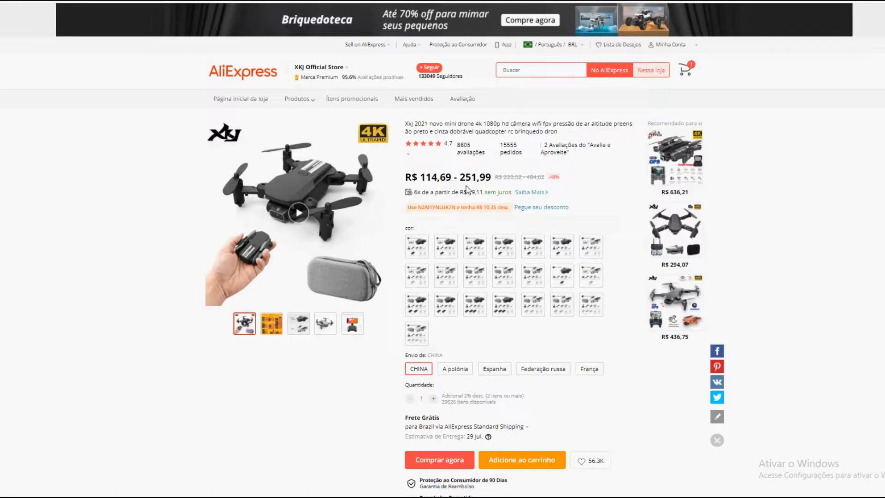
# - Compare the Box and Bag variants, settling on 4K Gray 3B Bag at R$ 251,99
pyautogui.click(416, 246)
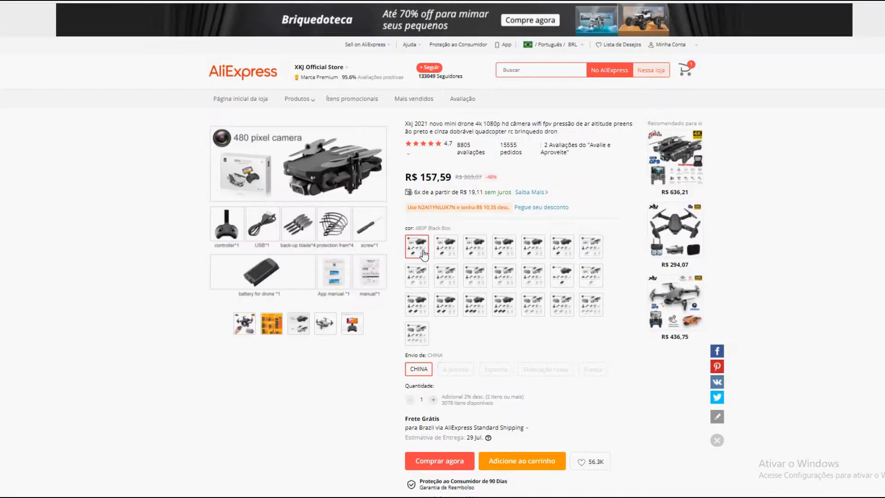
pyautogui.moveTo(446, 245)
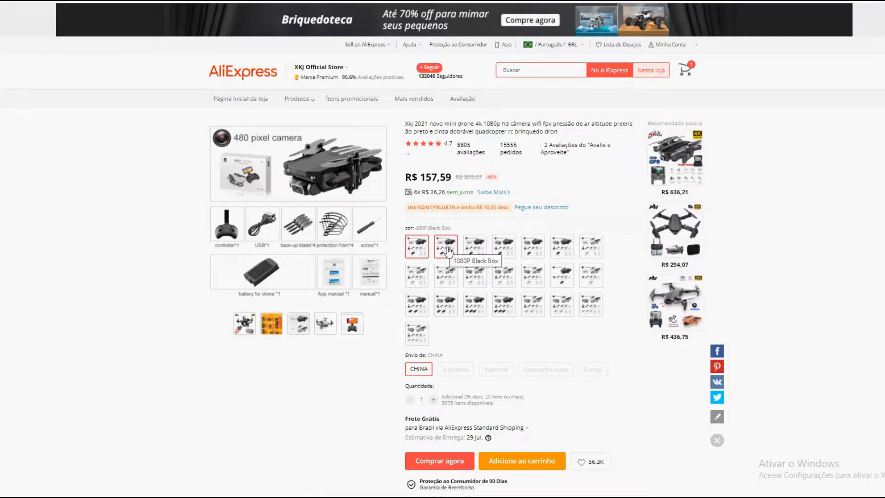
pyautogui.click(445, 247)
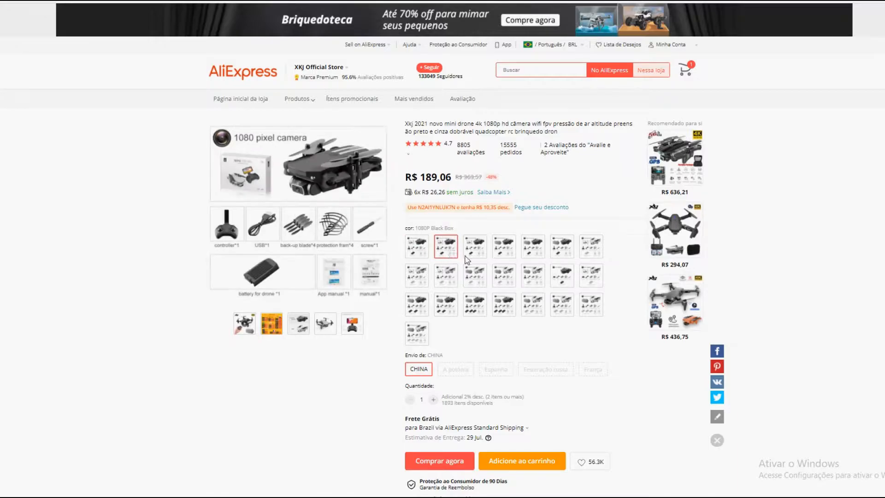
pyautogui.click(475, 246)
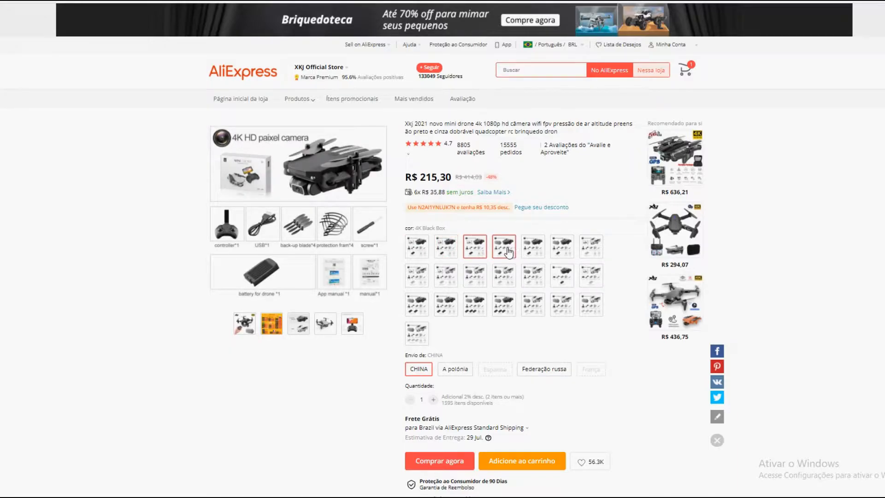
pyautogui.click(502, 246)
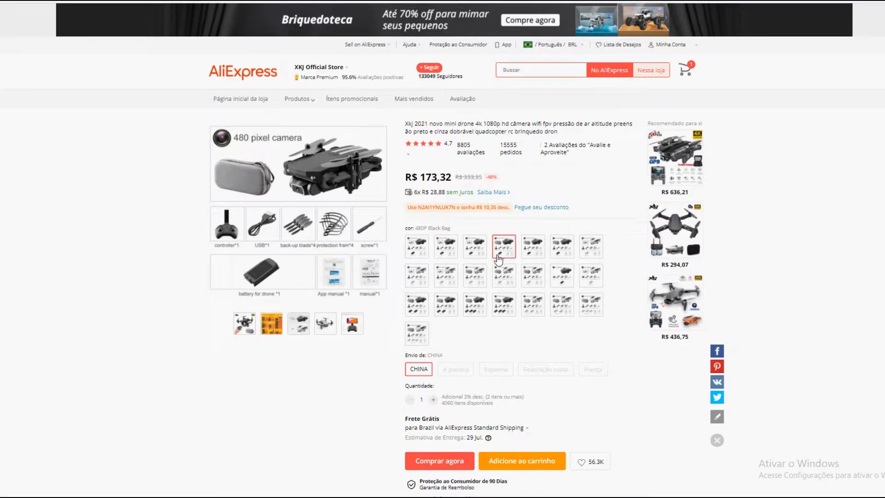
pyautogui.moveTo(485, 264)
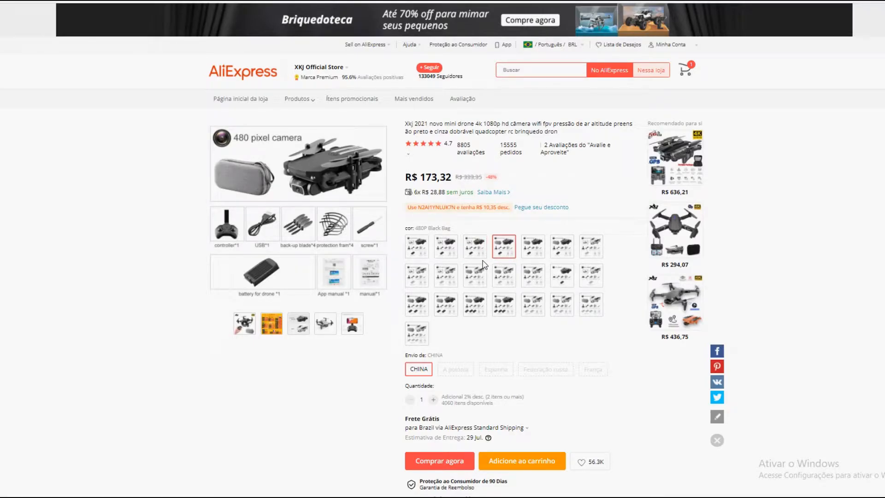
pyautogui.click(503, 303)
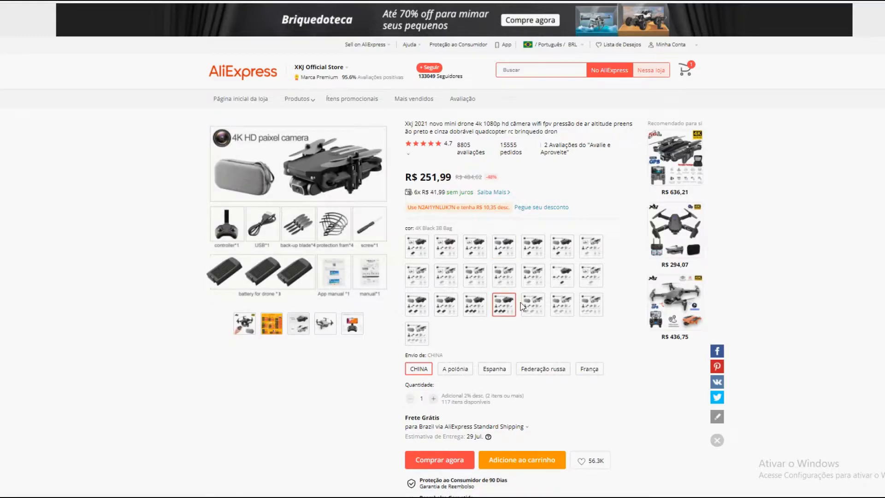
pyautogui.click(533, 304)
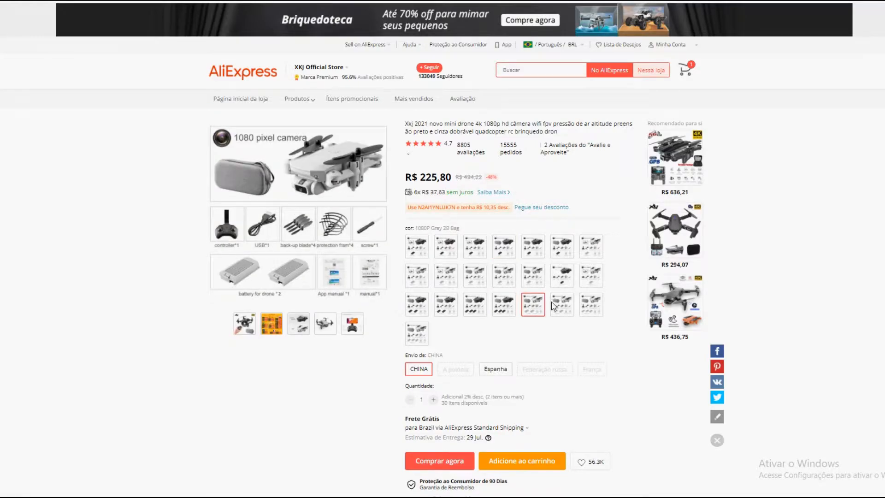
pyautogui.click(445, 247)
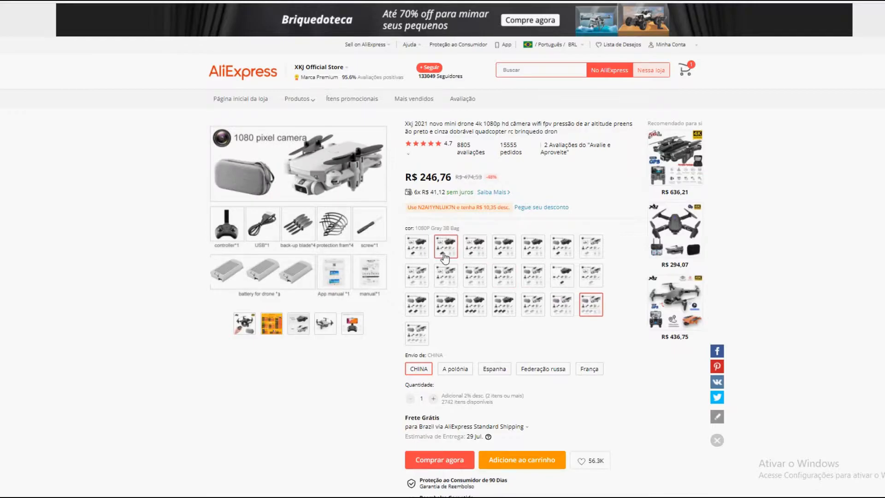
pyautogui.click(416, 245)
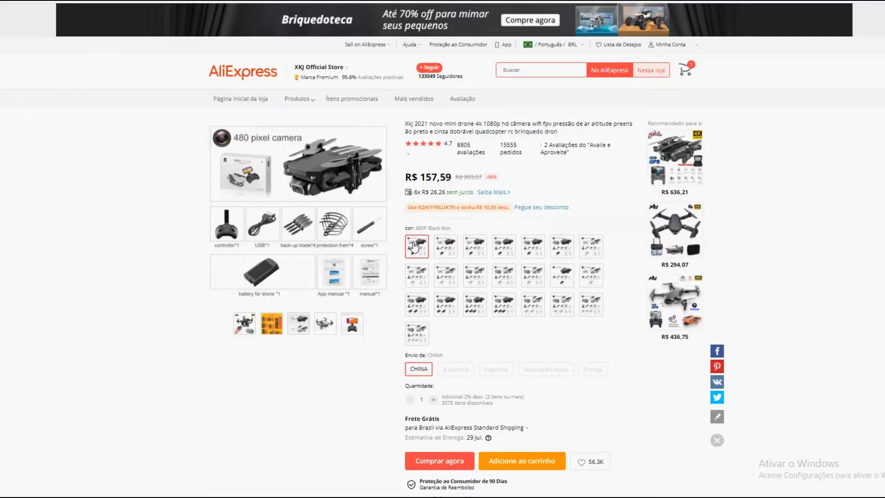
pyautogui.click(416, 304)
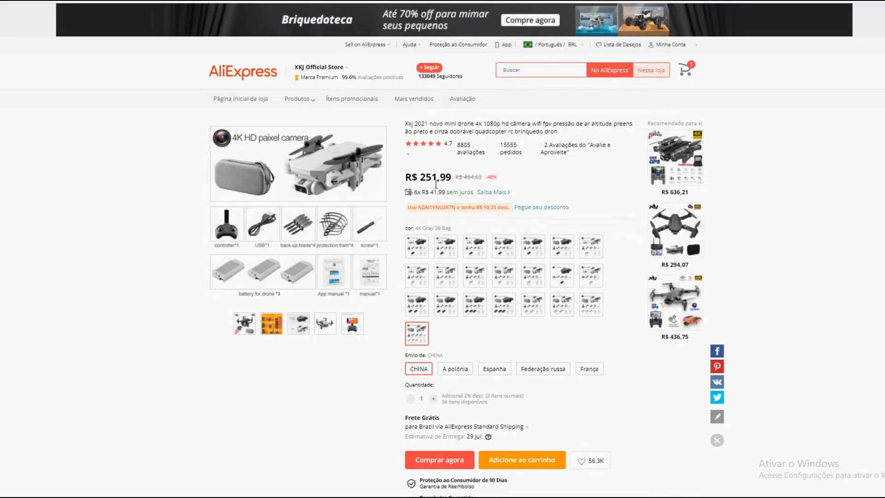
pyautogui.moveTo(428, 185)
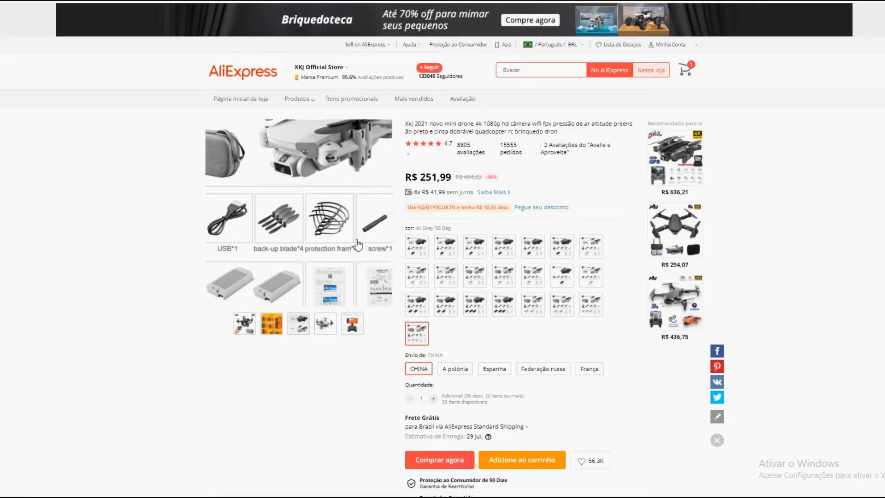
# - Scroll the listing and browse the product photo gallery thumbnails
pyautogui.scroll(-3)
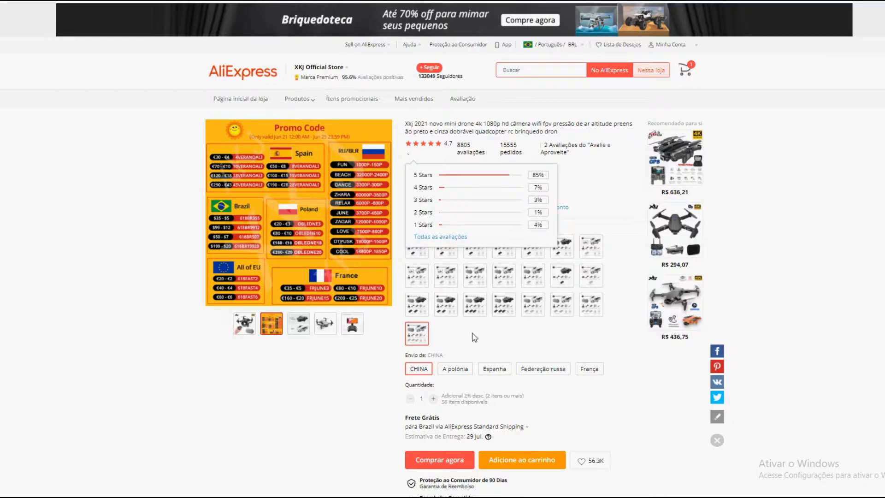
pyautogui.click(243, 324)
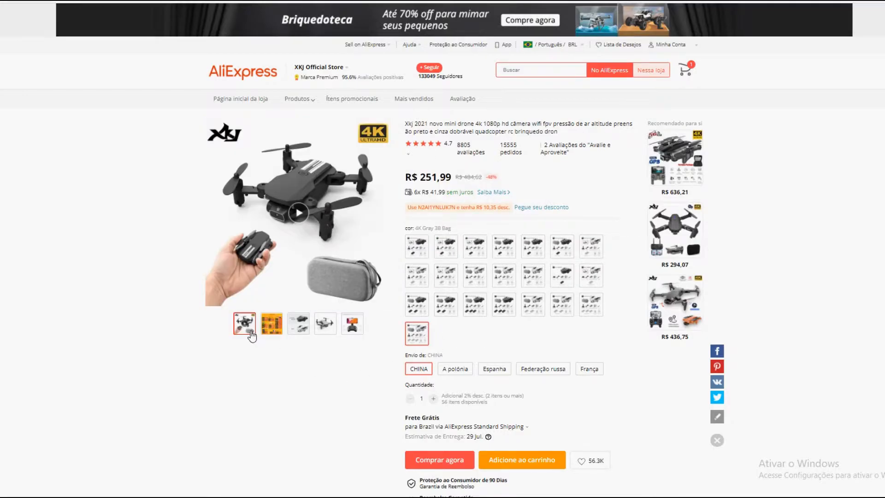
pyautogui.click(352, 323)
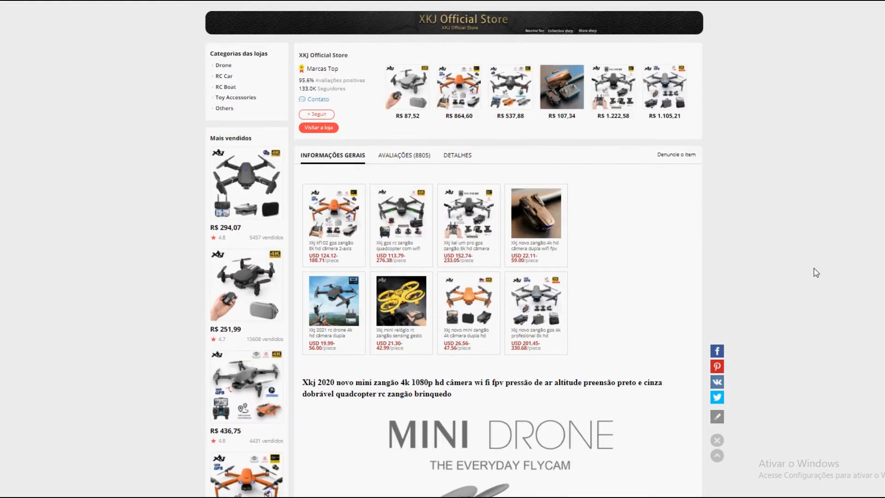
# - Scroll through the feature description images down to the gesture-recognition section
pyautogui.scroll(-3)
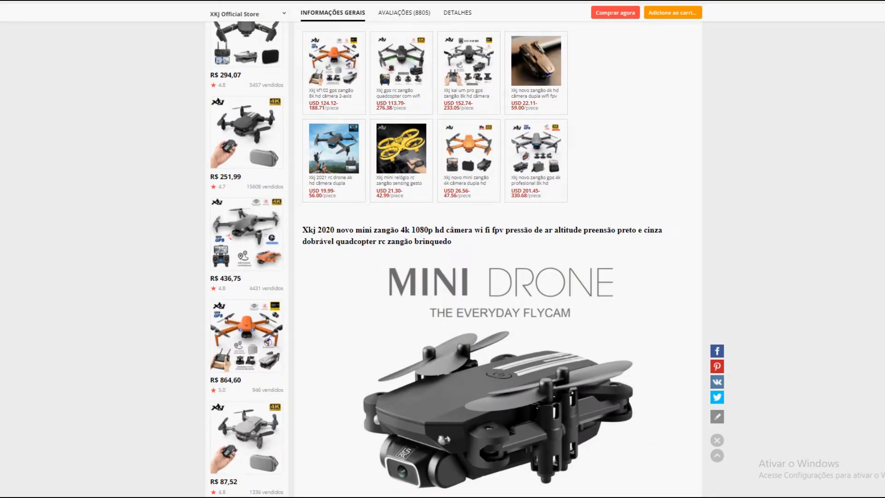
pyautogui.scroll(-3)
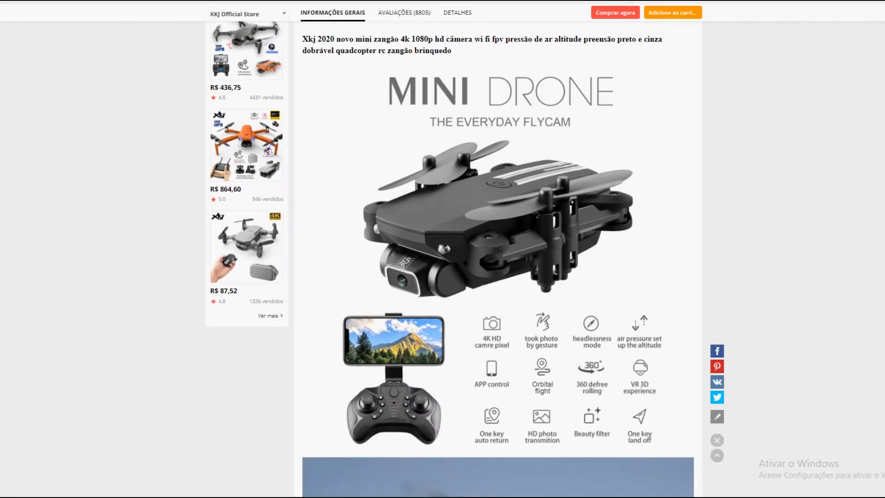
pyautogui.scroll(-3)
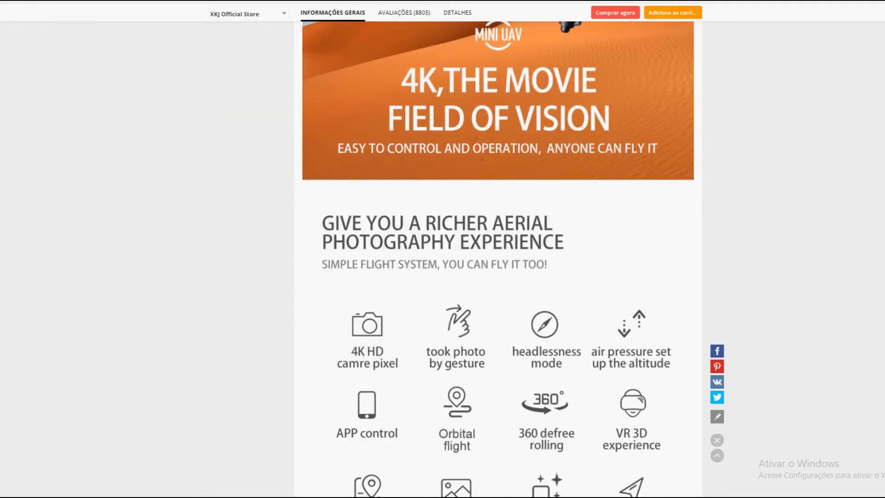
pyautogui.scroll(-3)
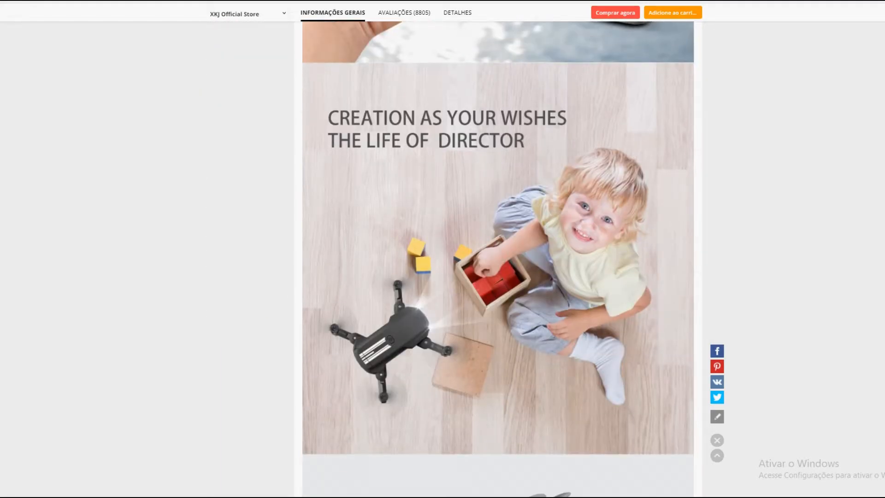
pyautogui.scroll(-3)
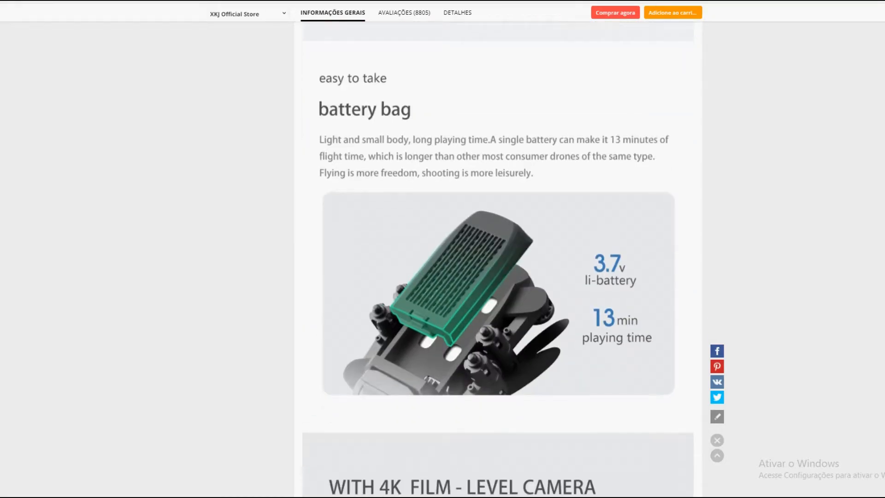
pyautogui.scroll(-3)
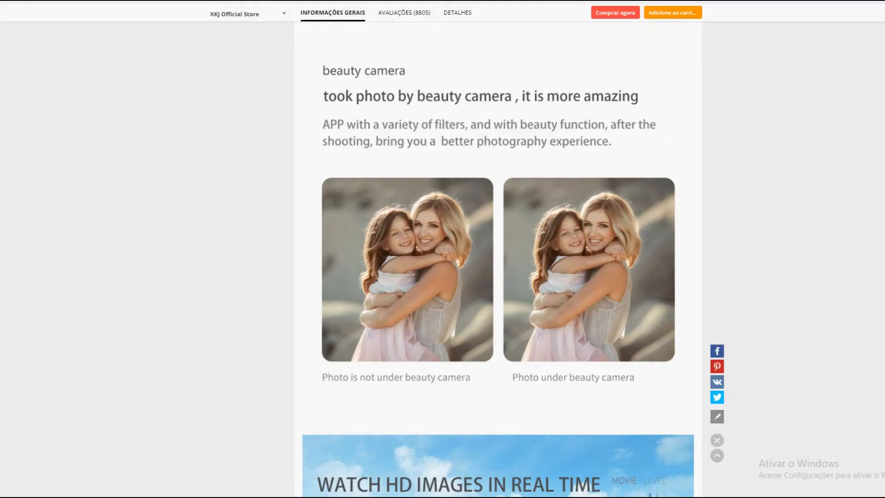
pyautogui.scroll(-3)
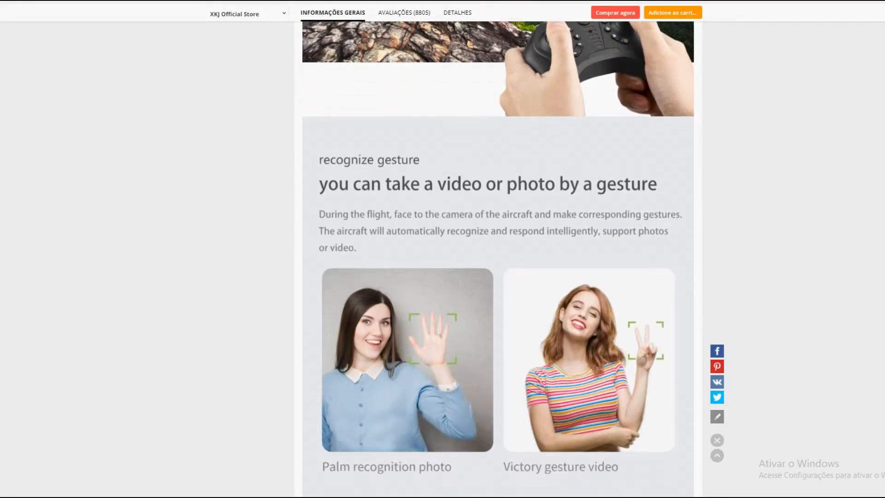
pyautogui.scroll(-3)
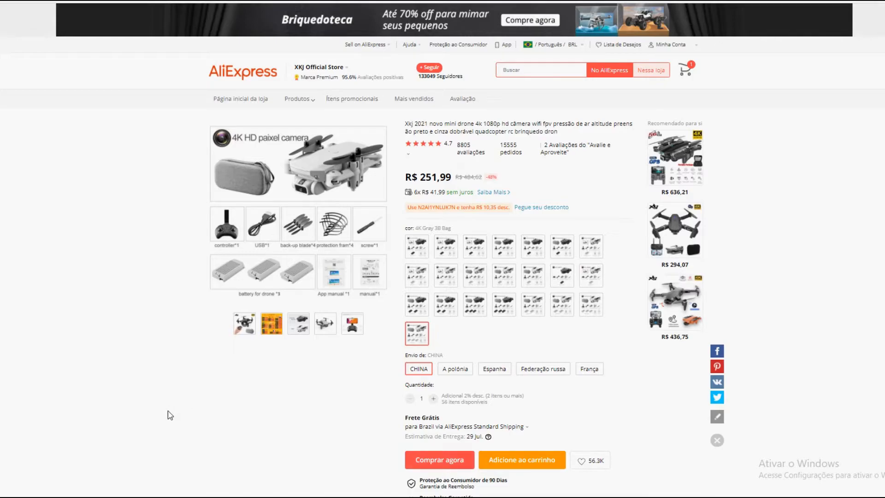
pyautogui.moveTo(166, 404)
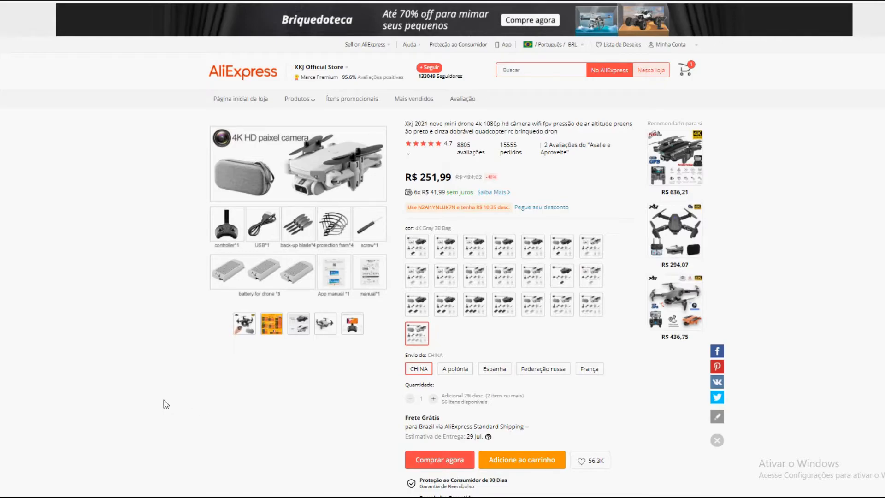
pyautogui.moveTo(167, 395)
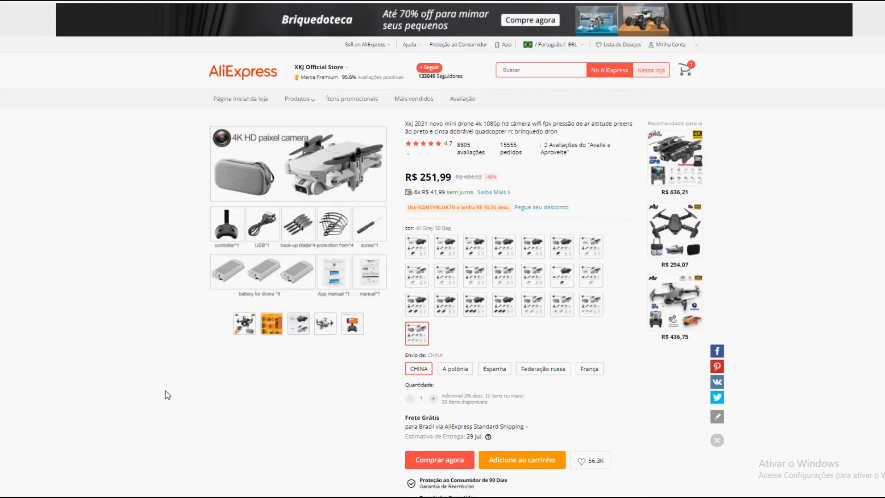
pyautogui.moveTo(300, 395)
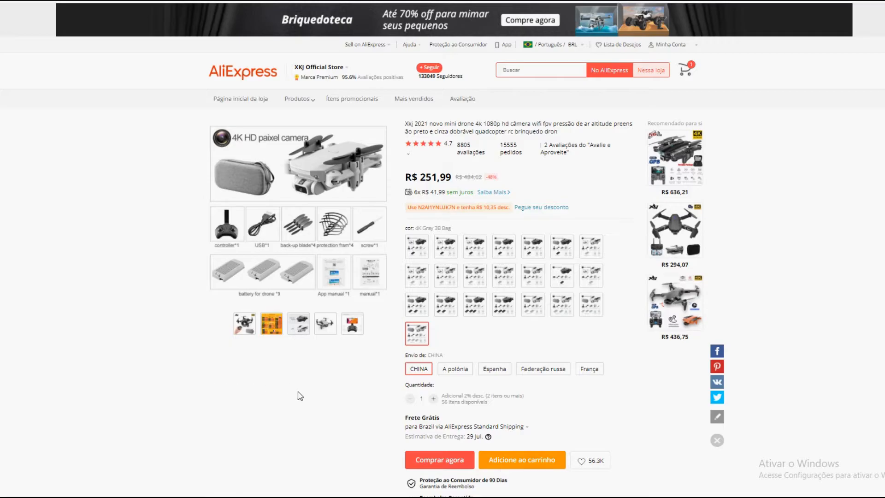
pyautogui.moveTo(261, 388)
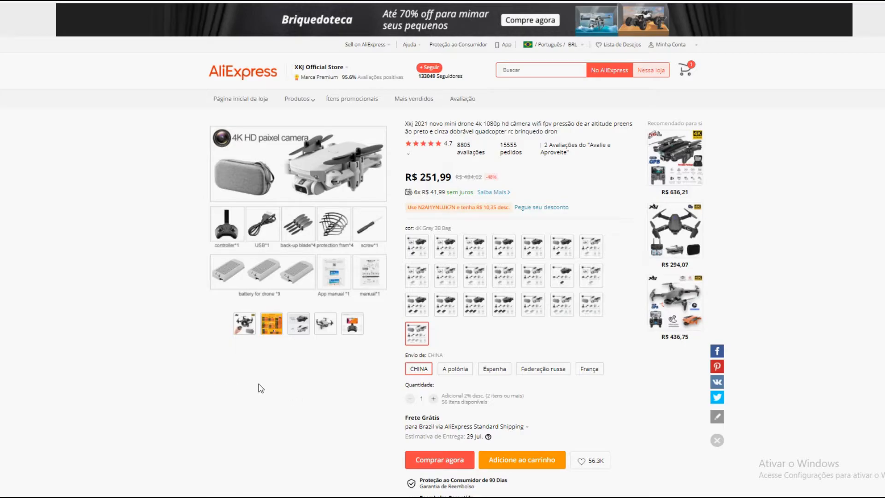
pyautogui.moveTo(368, 355)
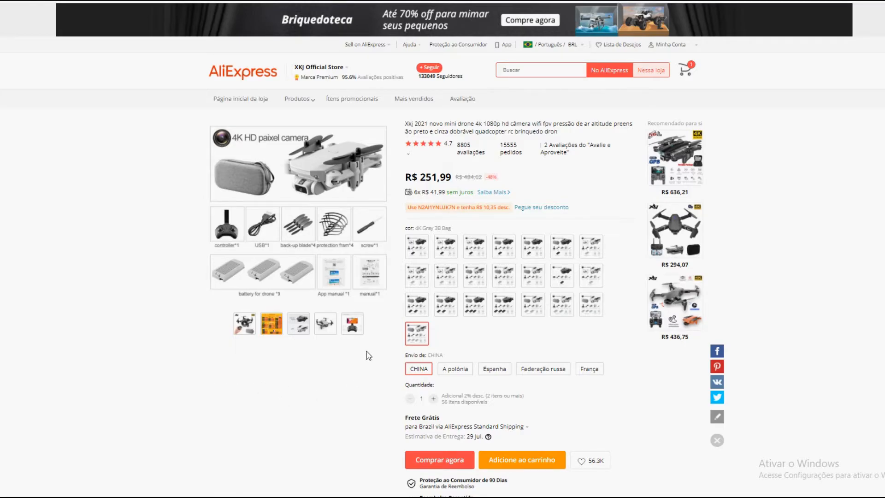
# - Leave the XKJ listing and scroll through the 'drone' search results
pyautogui.click(244, 324)
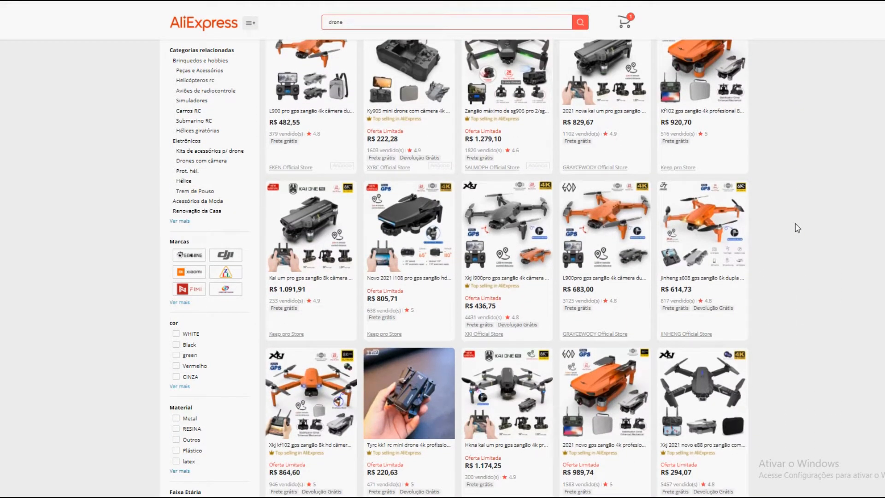
pyautogui.scroll(-3)
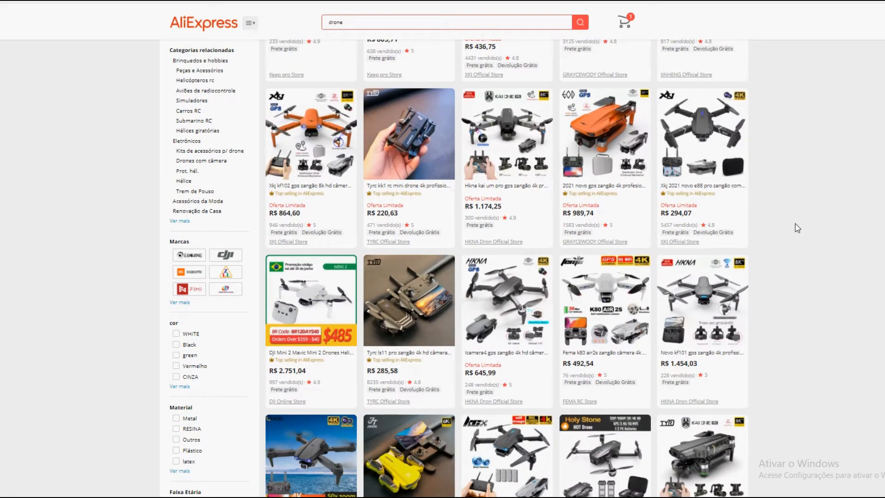